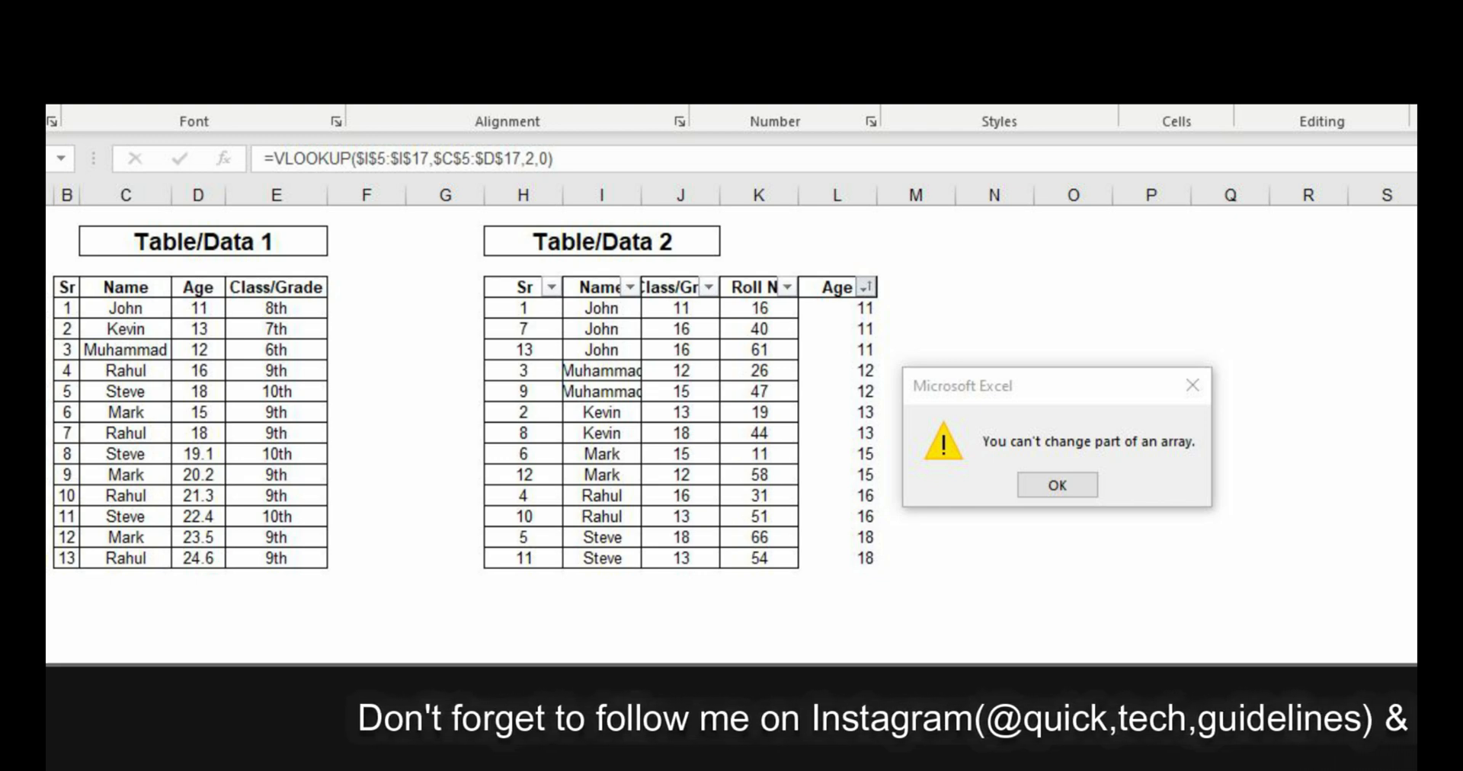
Step: Dismiss the array error and review how Table 2's Age VLOOKUP references Table 1
left_click(1055, 484)
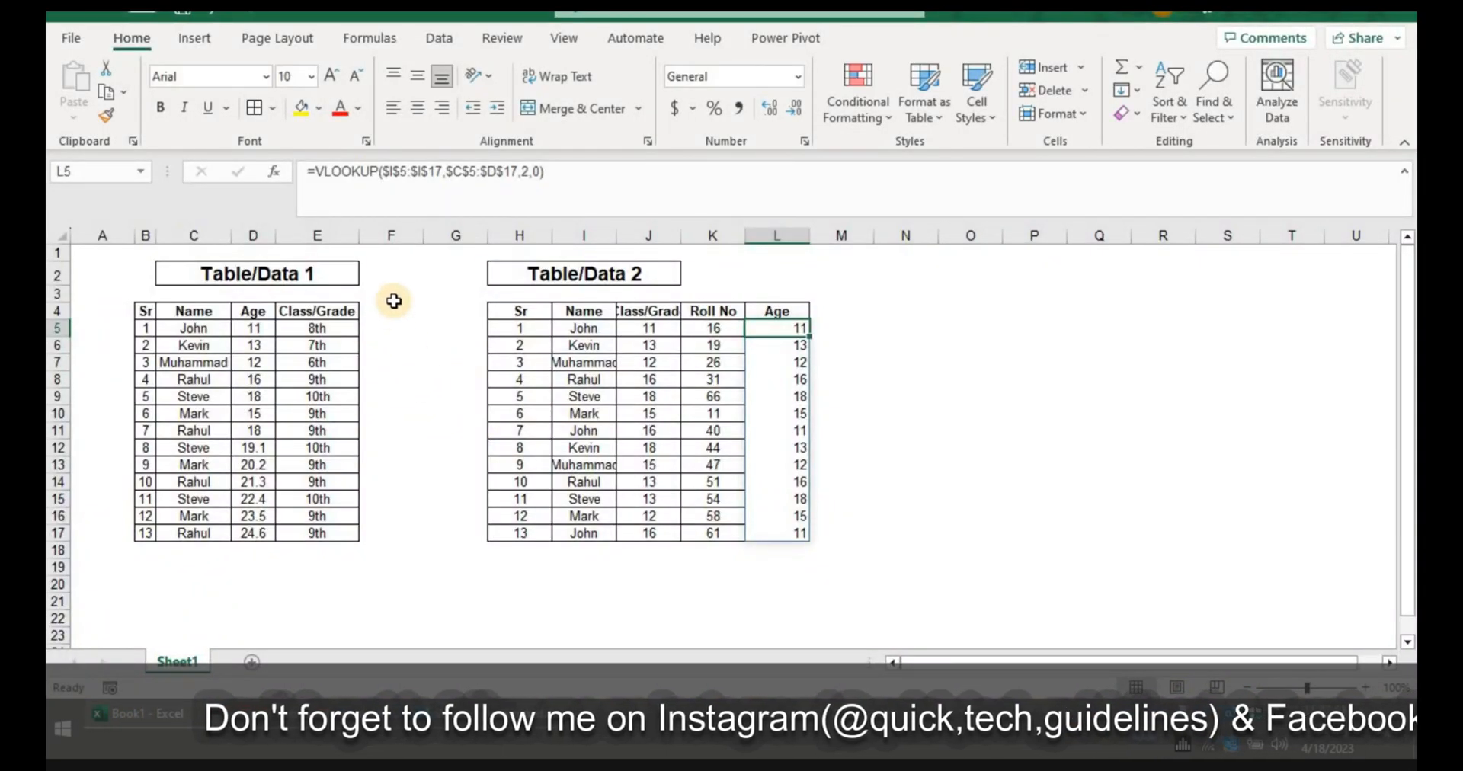
left_click(193, 327)
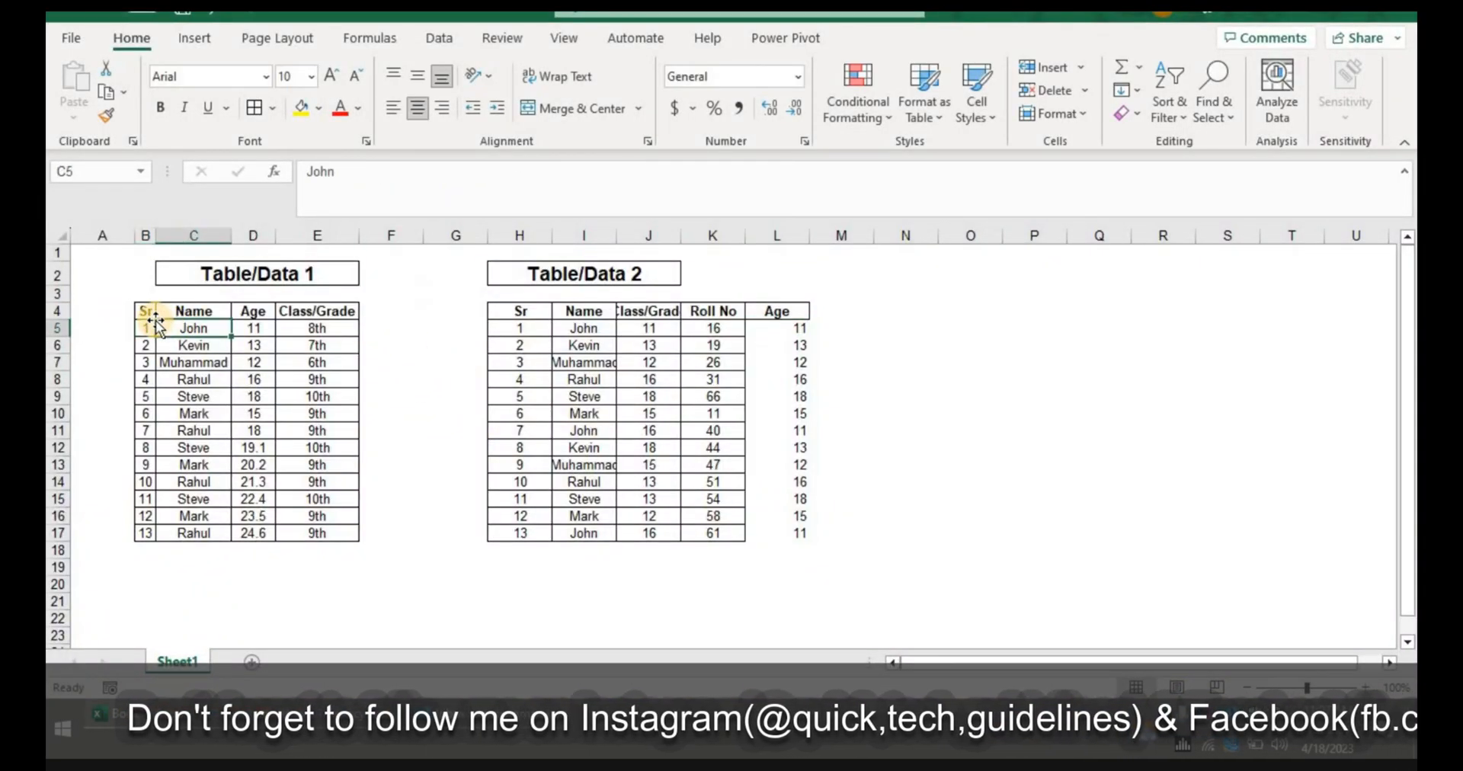
left_click(257, 273)
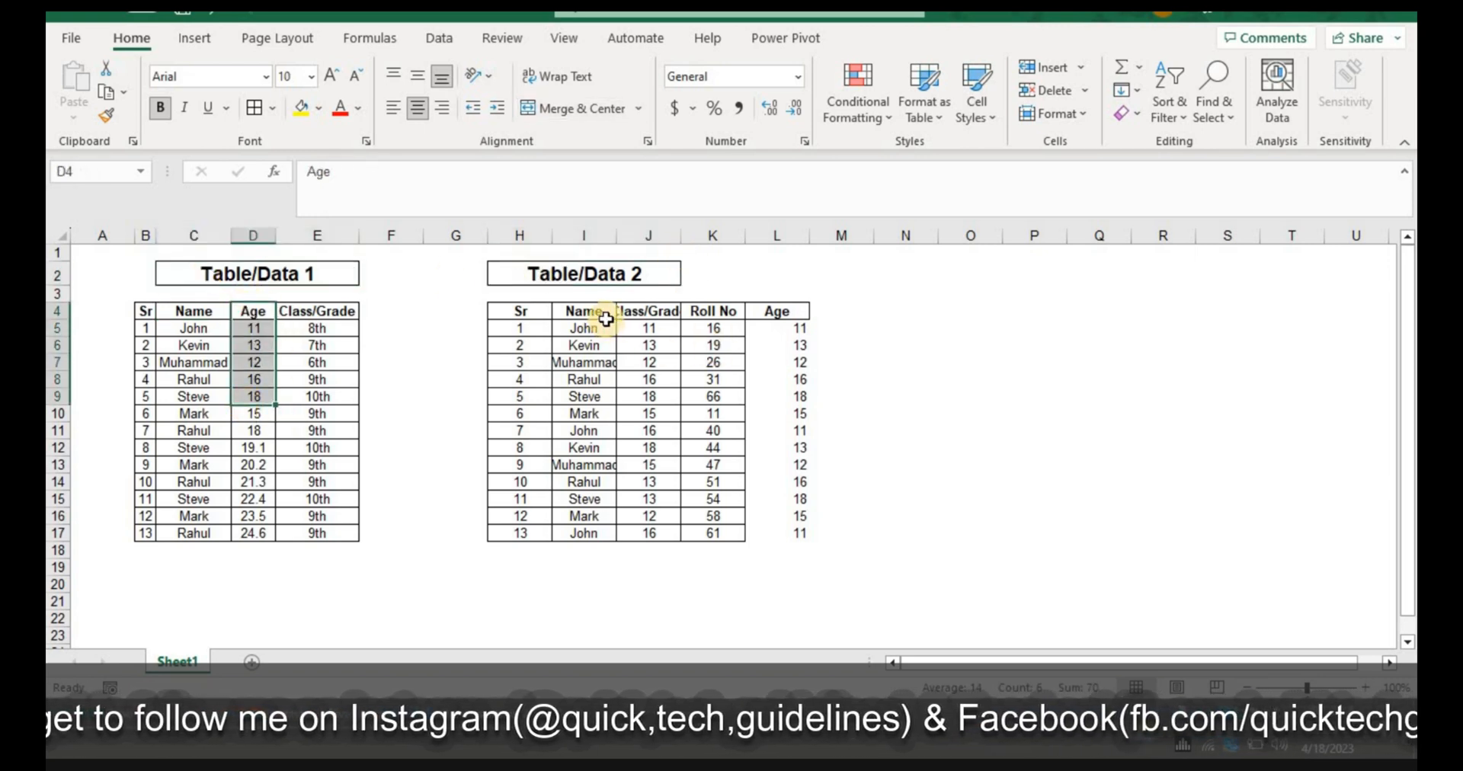
left_click(776, 311)
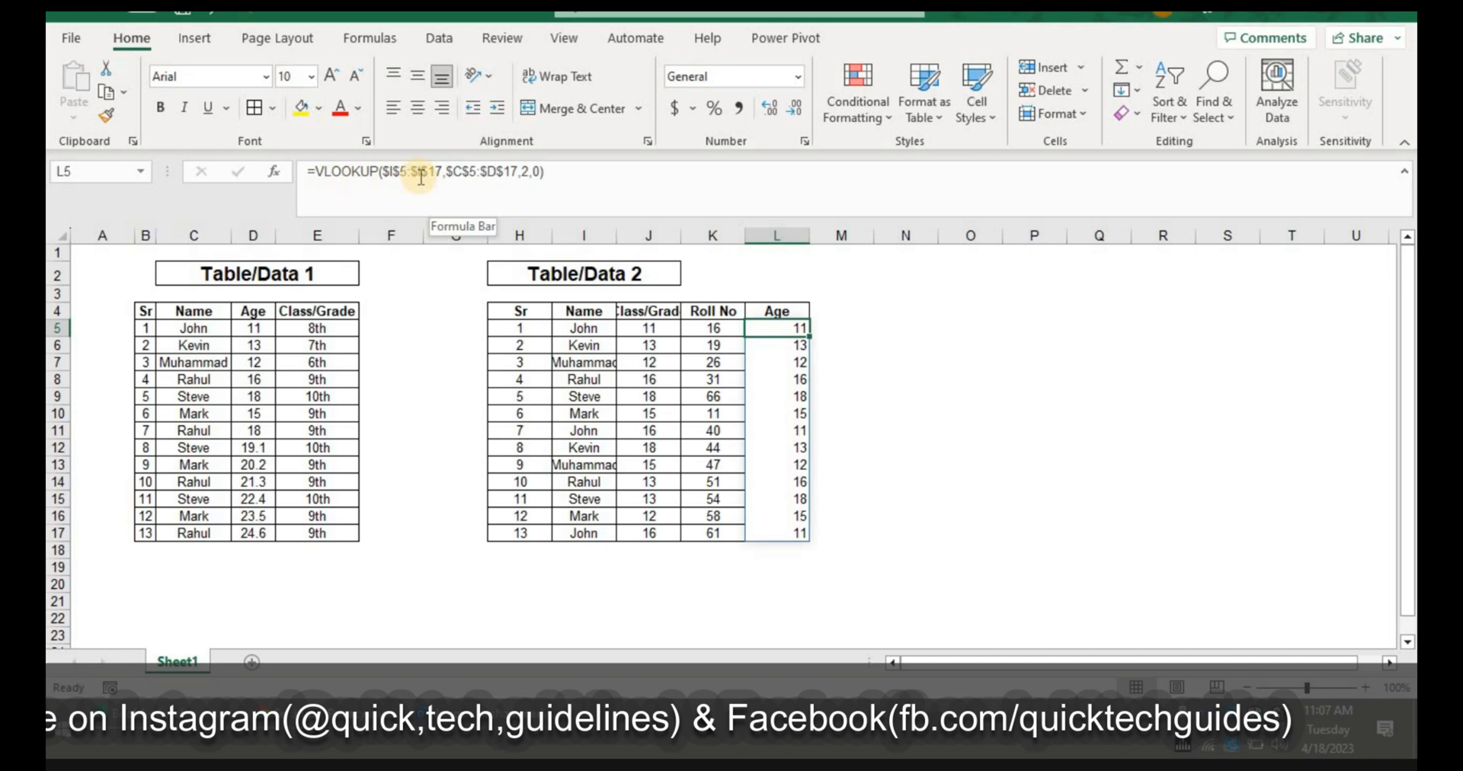
Step: Leave the Age formula unchanged and add filters to Table 2's header row
left_click(794, 327)
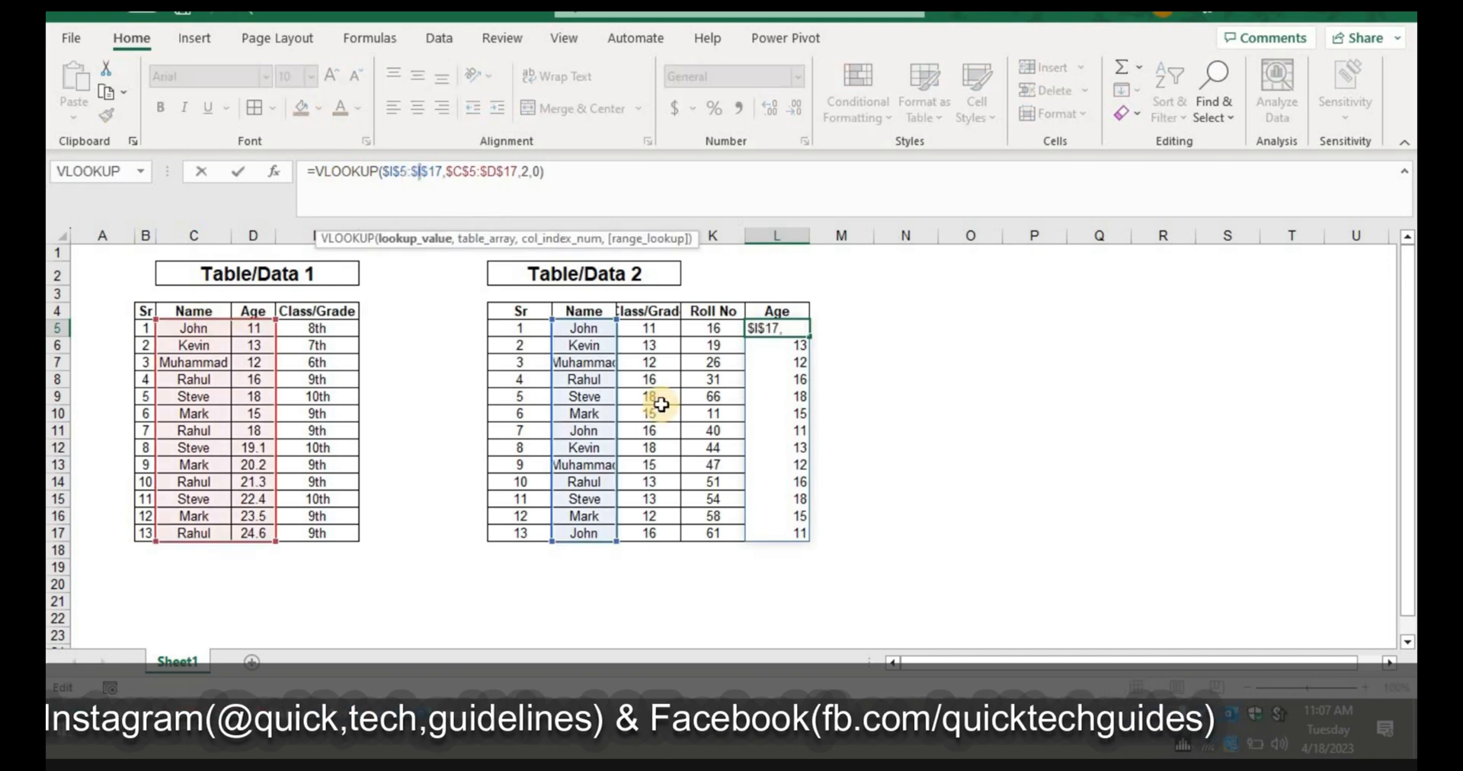
key("Return")
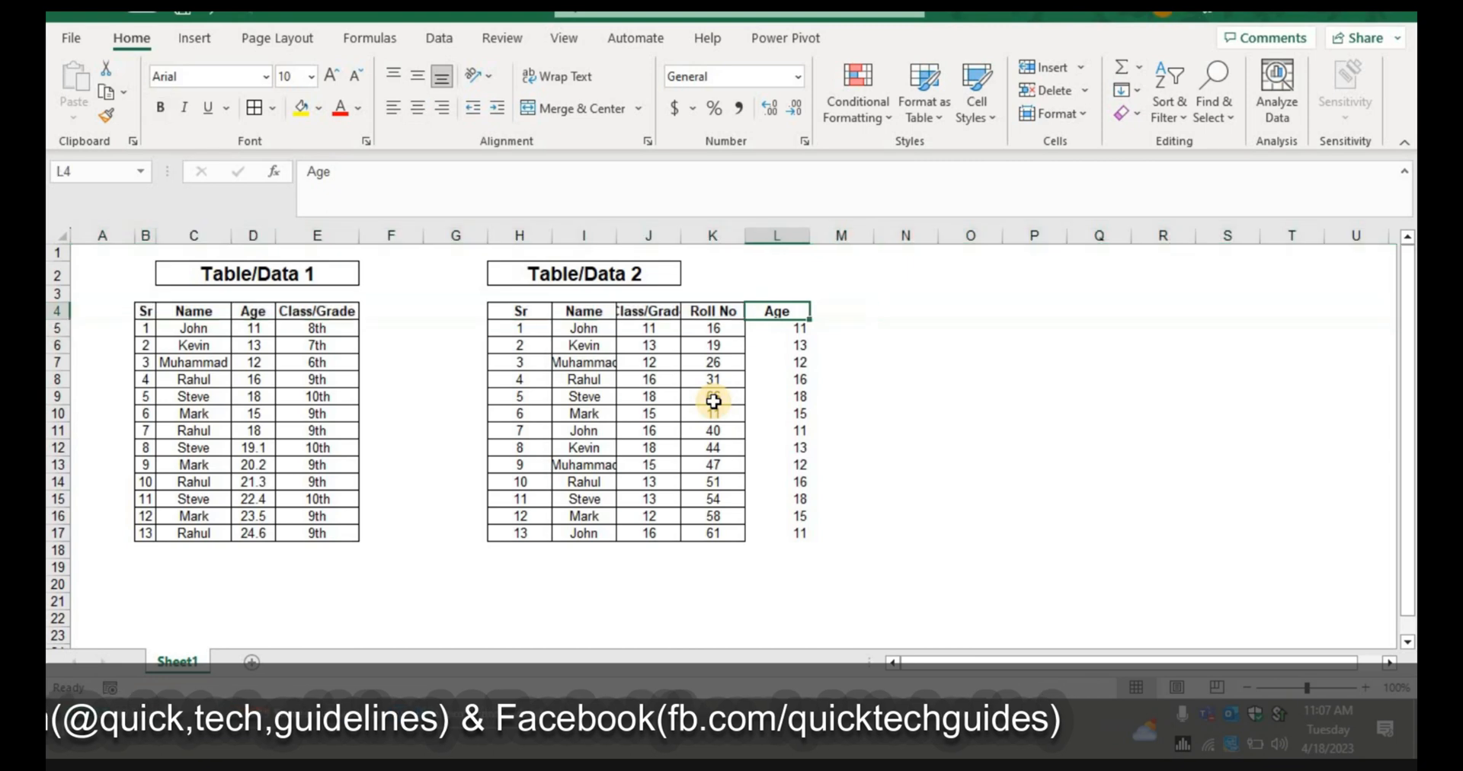
left_click_drag(504, 311, 803, 535)
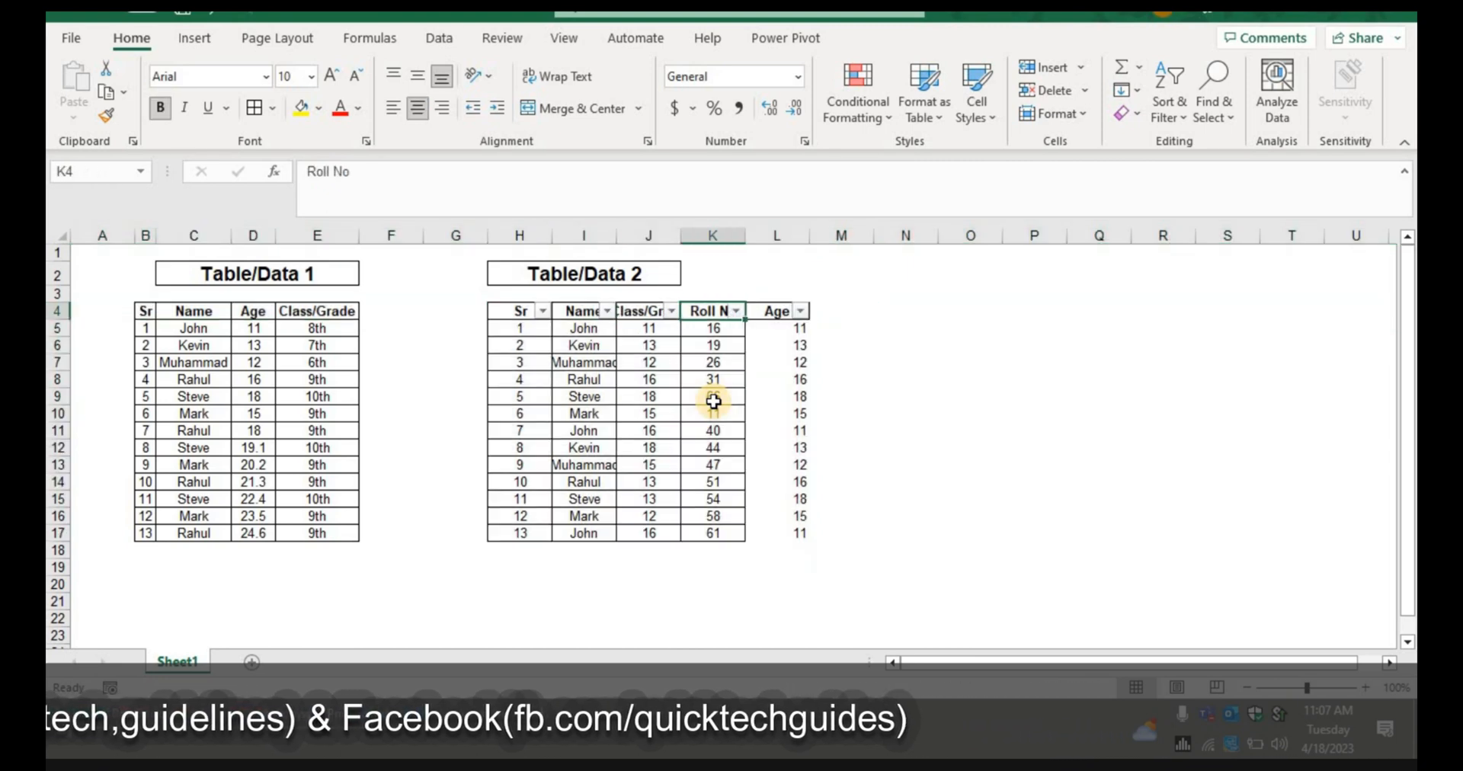
left_click(798, 310)
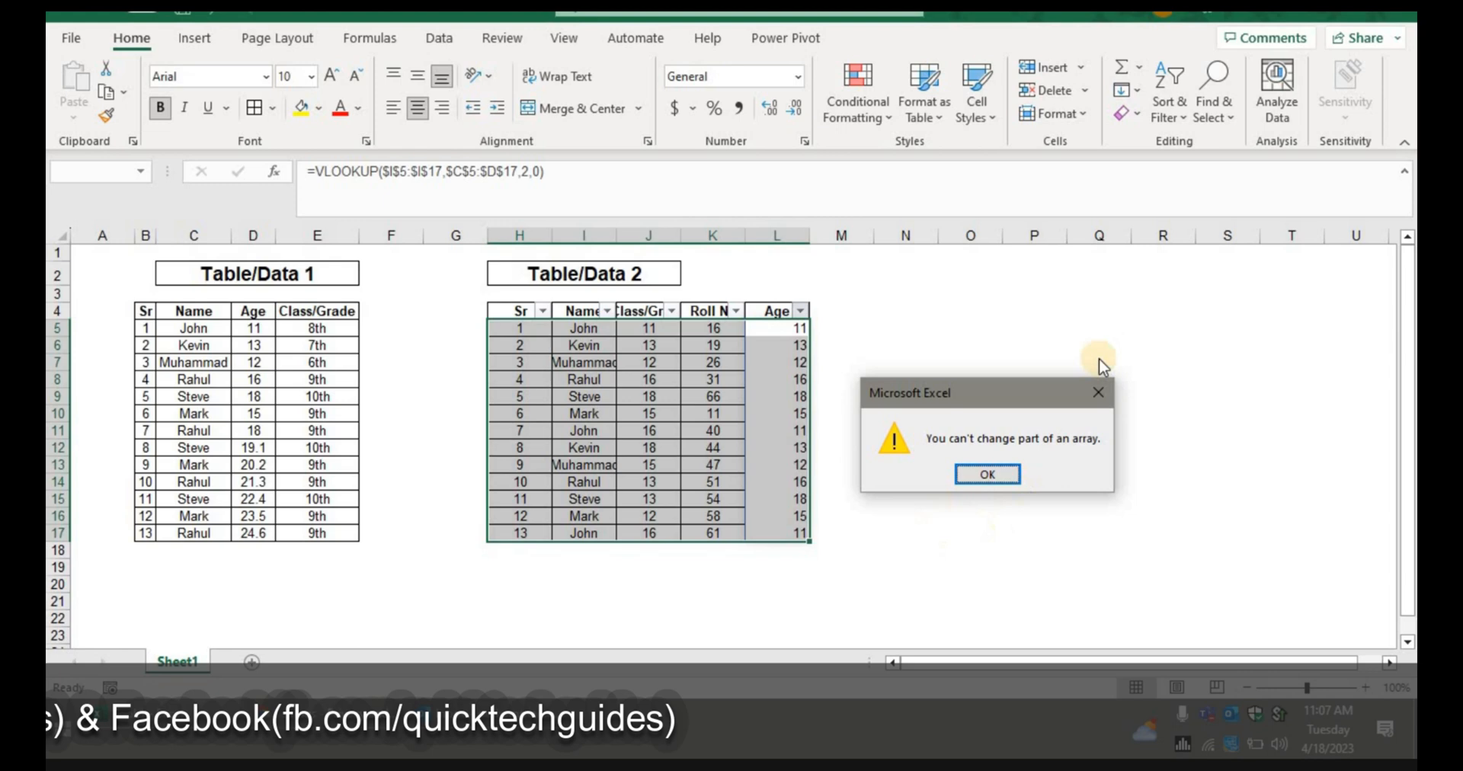
mouse_move(1120, 381)
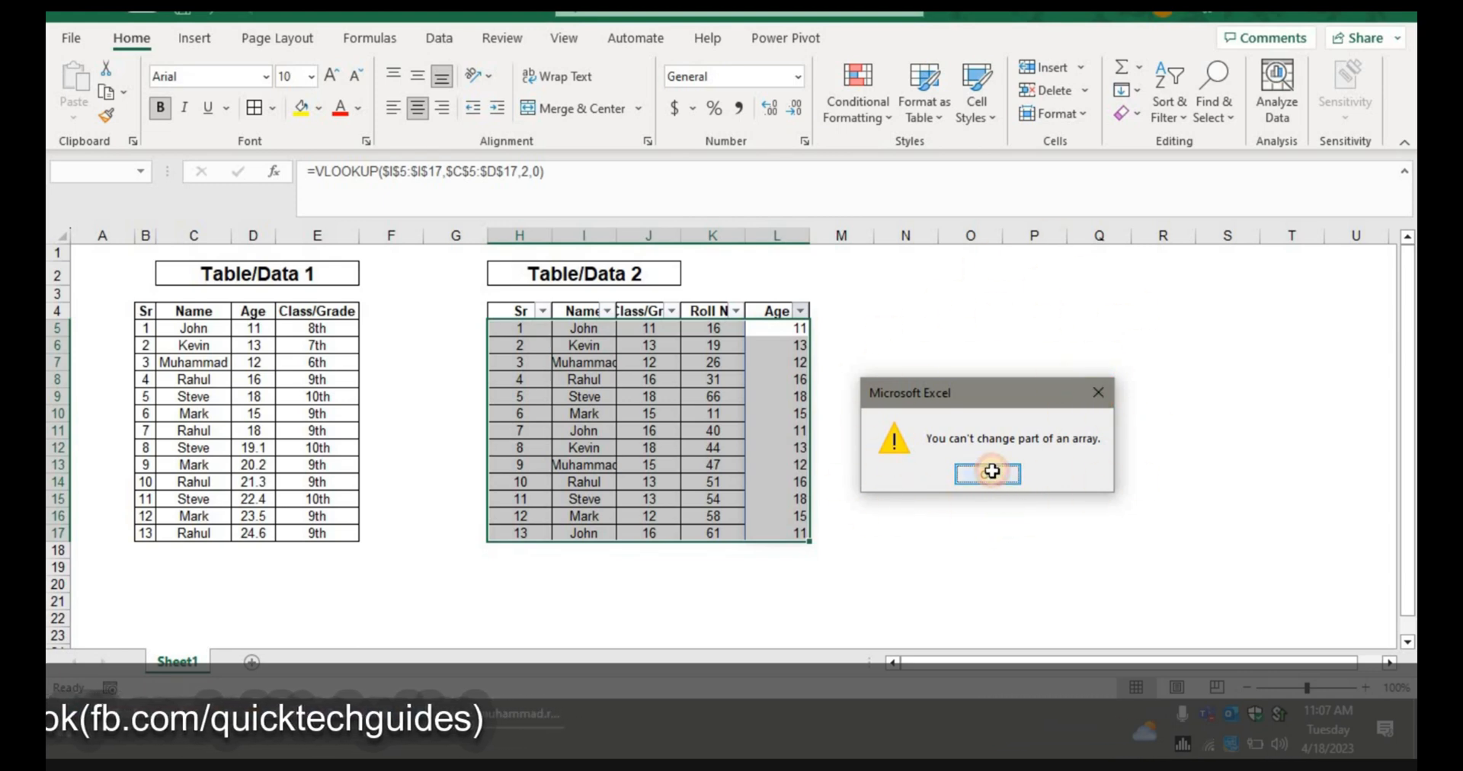
Step: Dismiss the 'can't change part of an array' warning twice
left_click(986, 472)
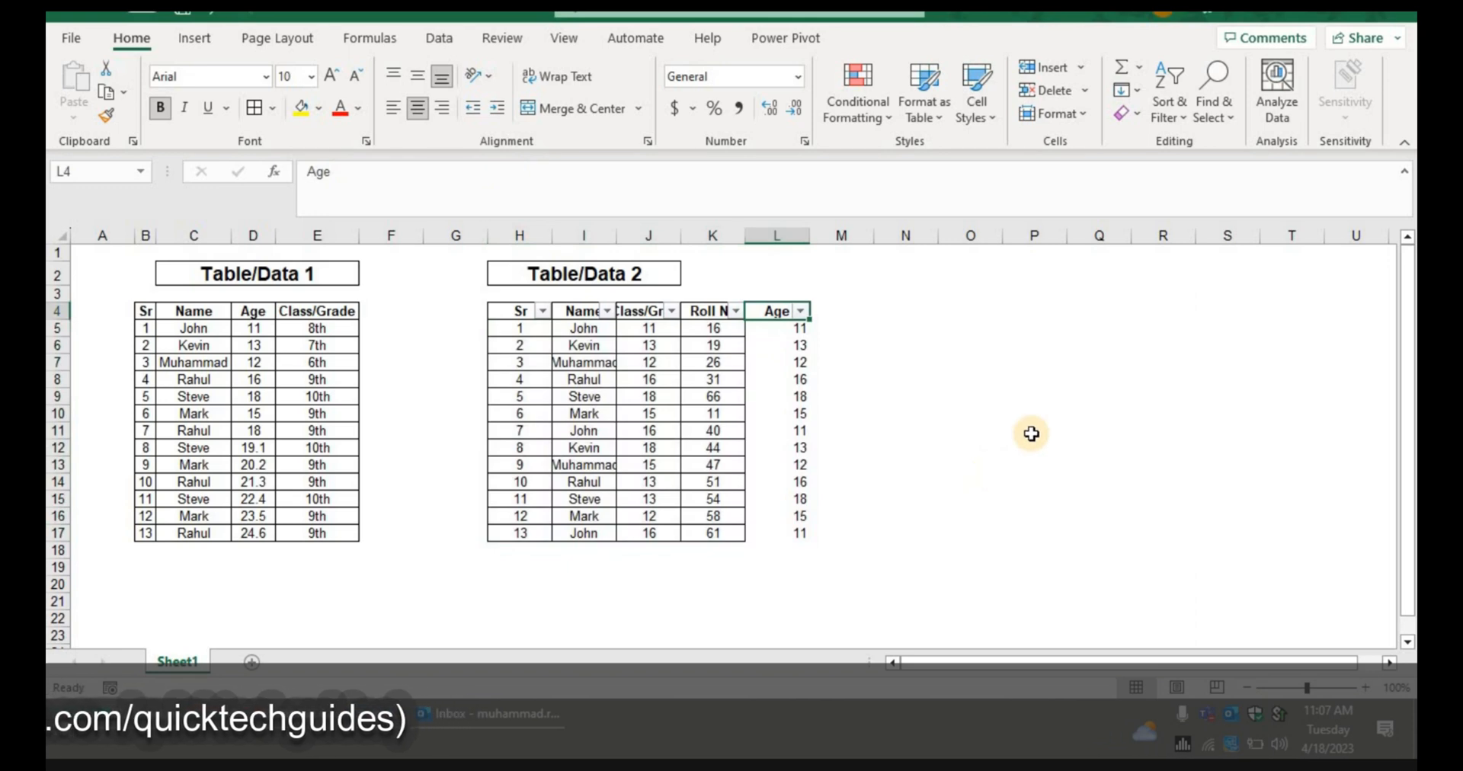
mouse_move(1034, 442)
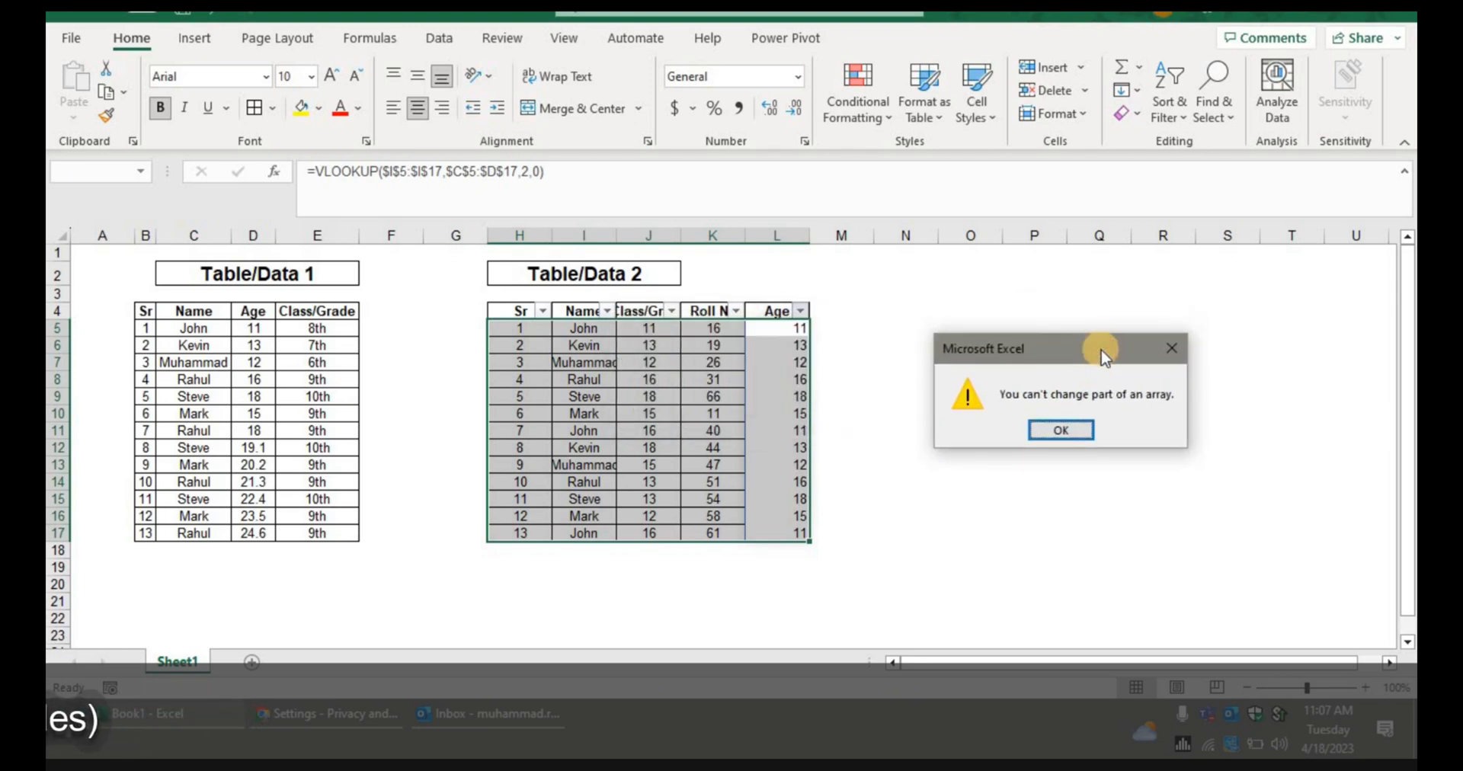
left_click(1059, 430)
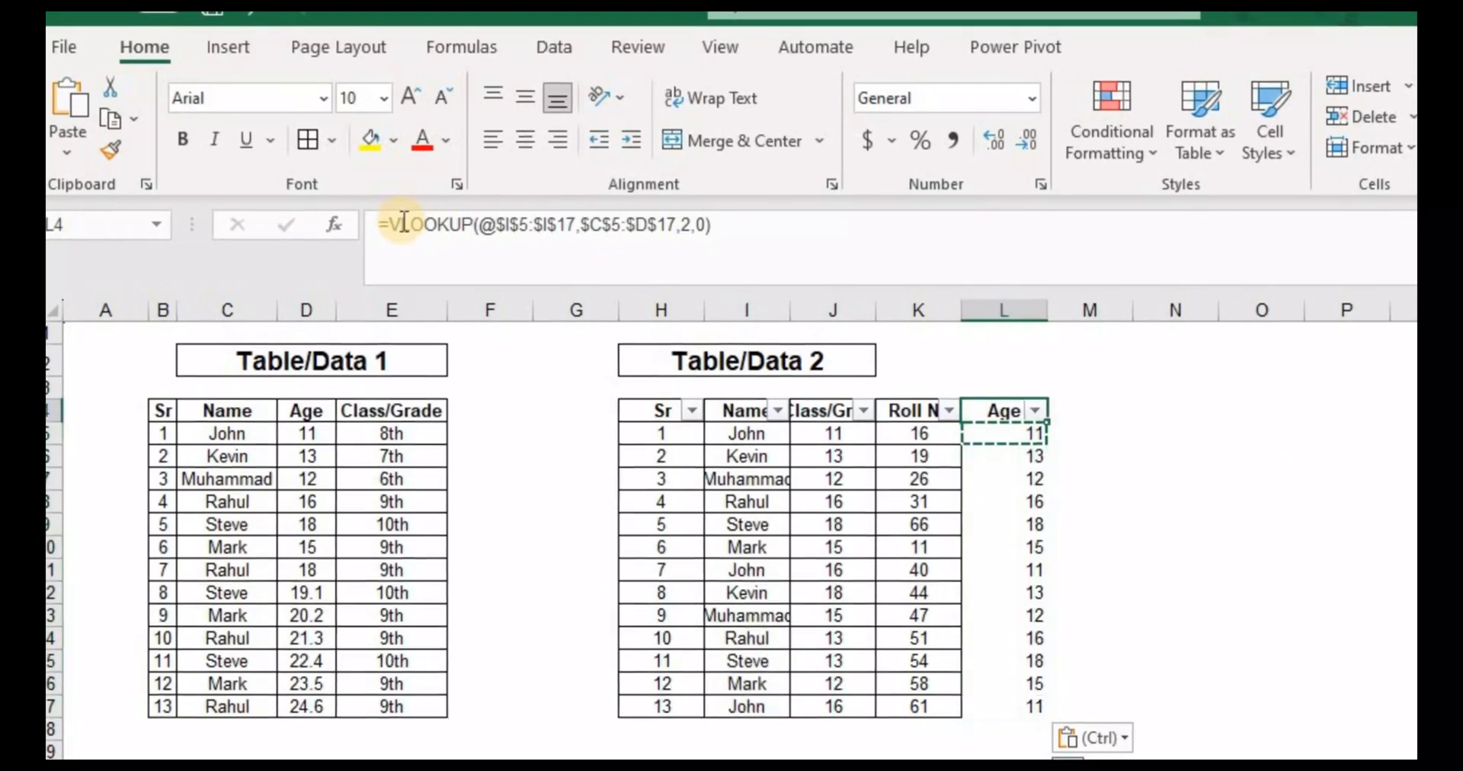
Step: Sort Table 2's Age column Smallest to Largest, then select an empty cell
left_click(1034, 411)
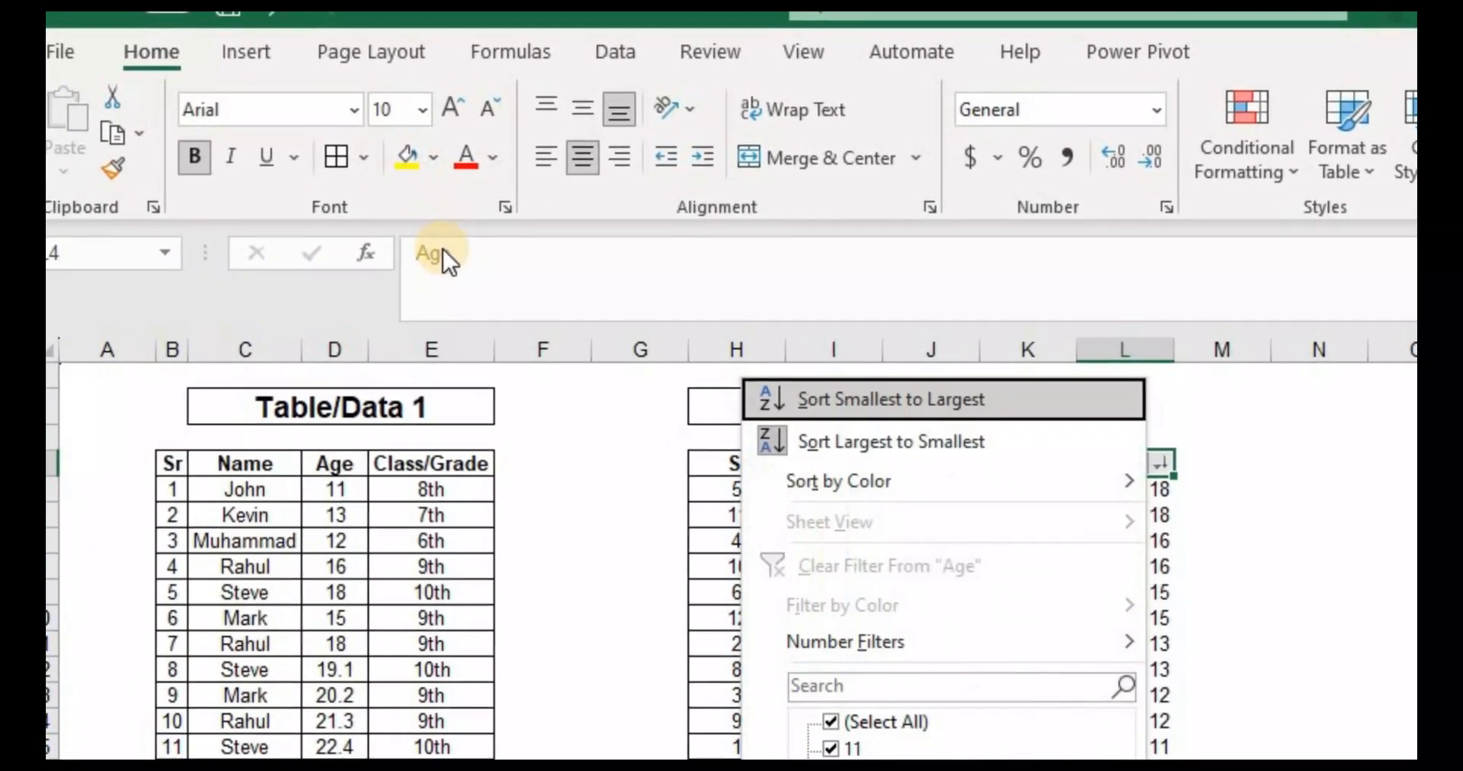
left_click(890, 399)
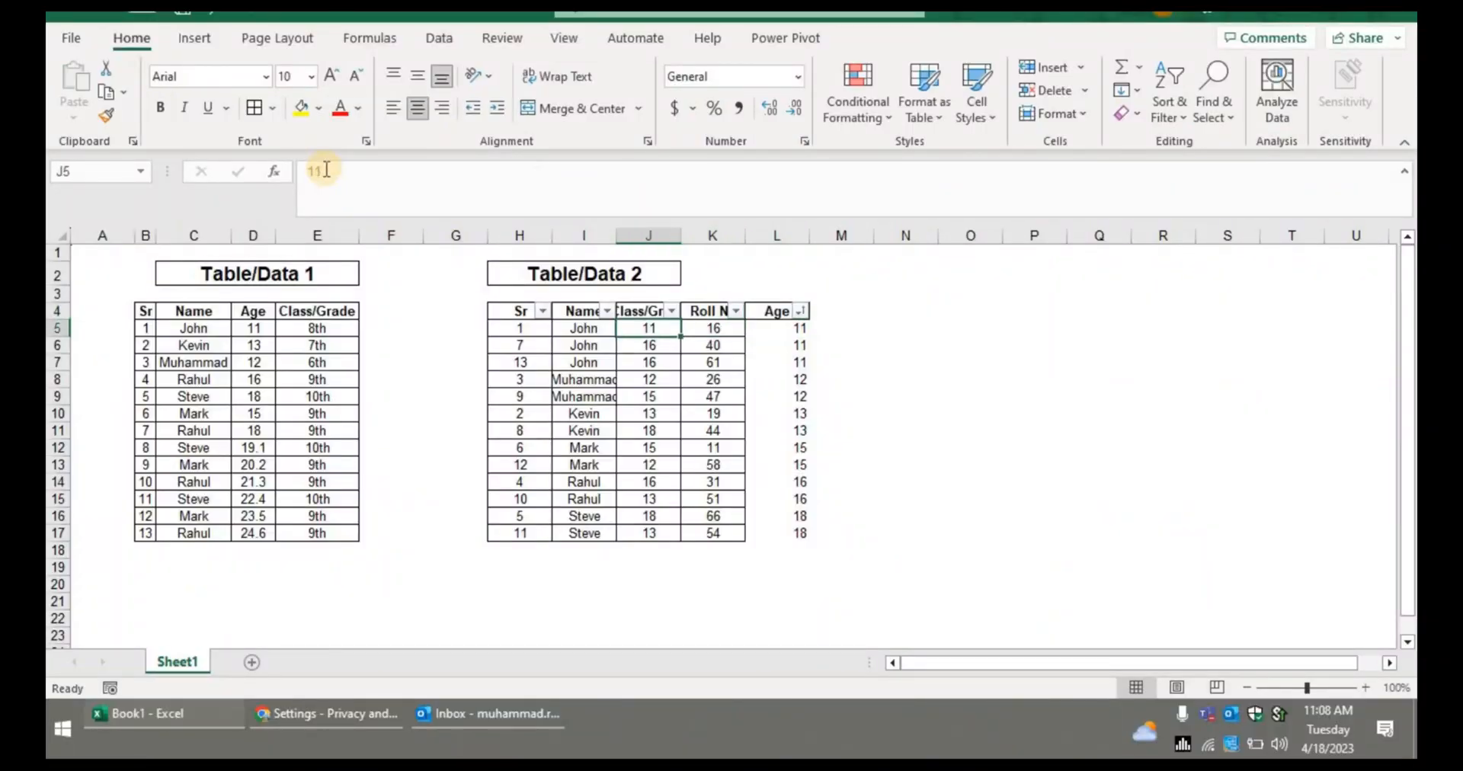
left_click(968, 379)
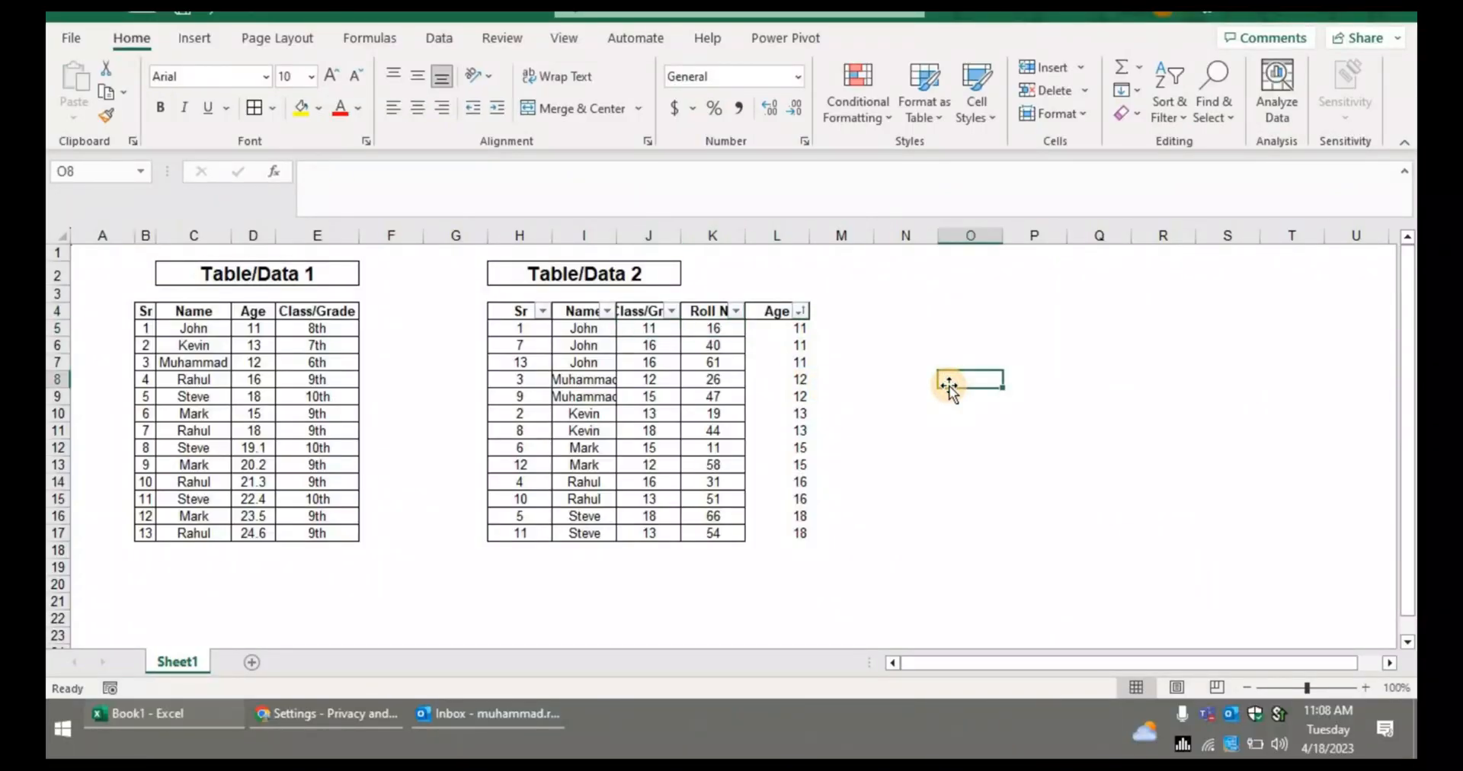
mouse_move(624, 560)
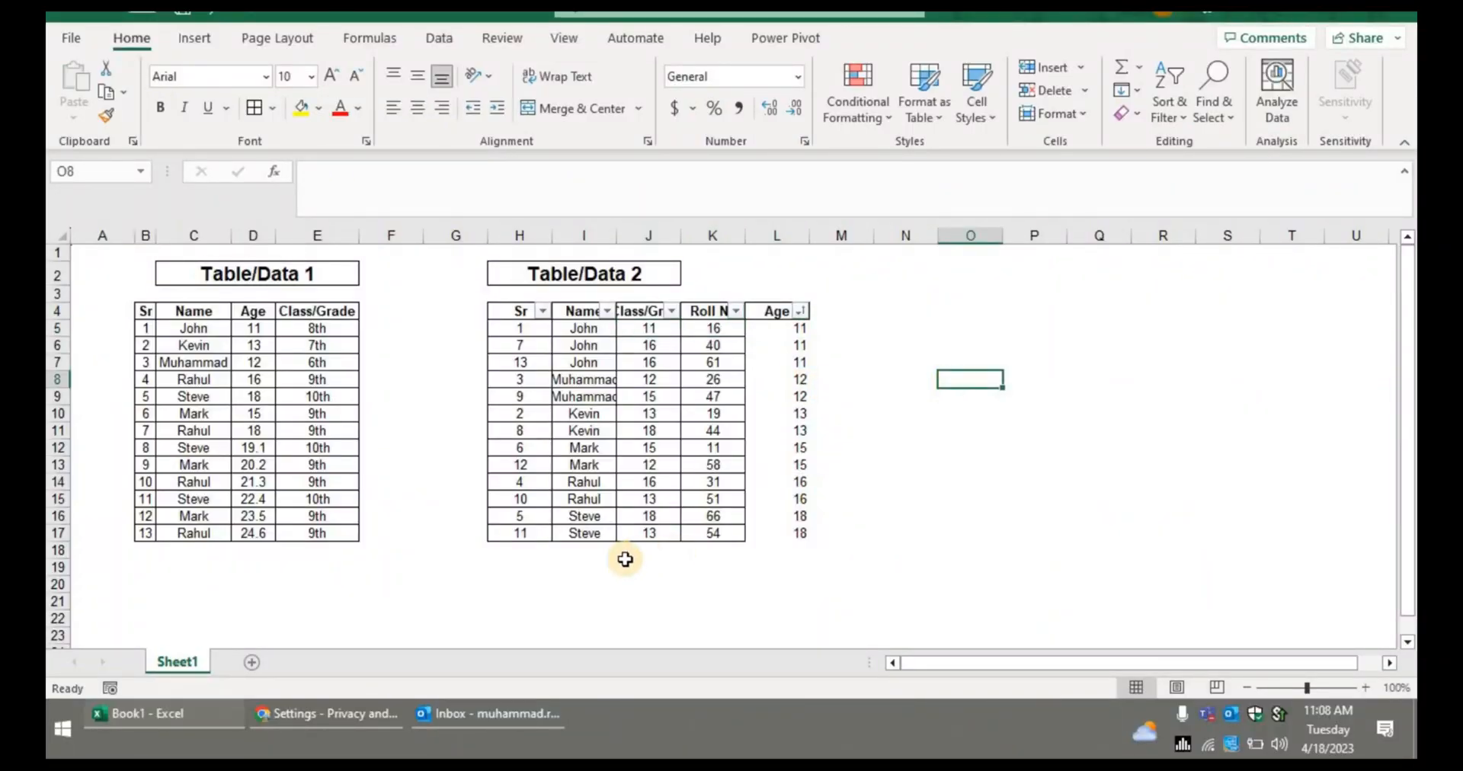
mouse_move(456, 600)
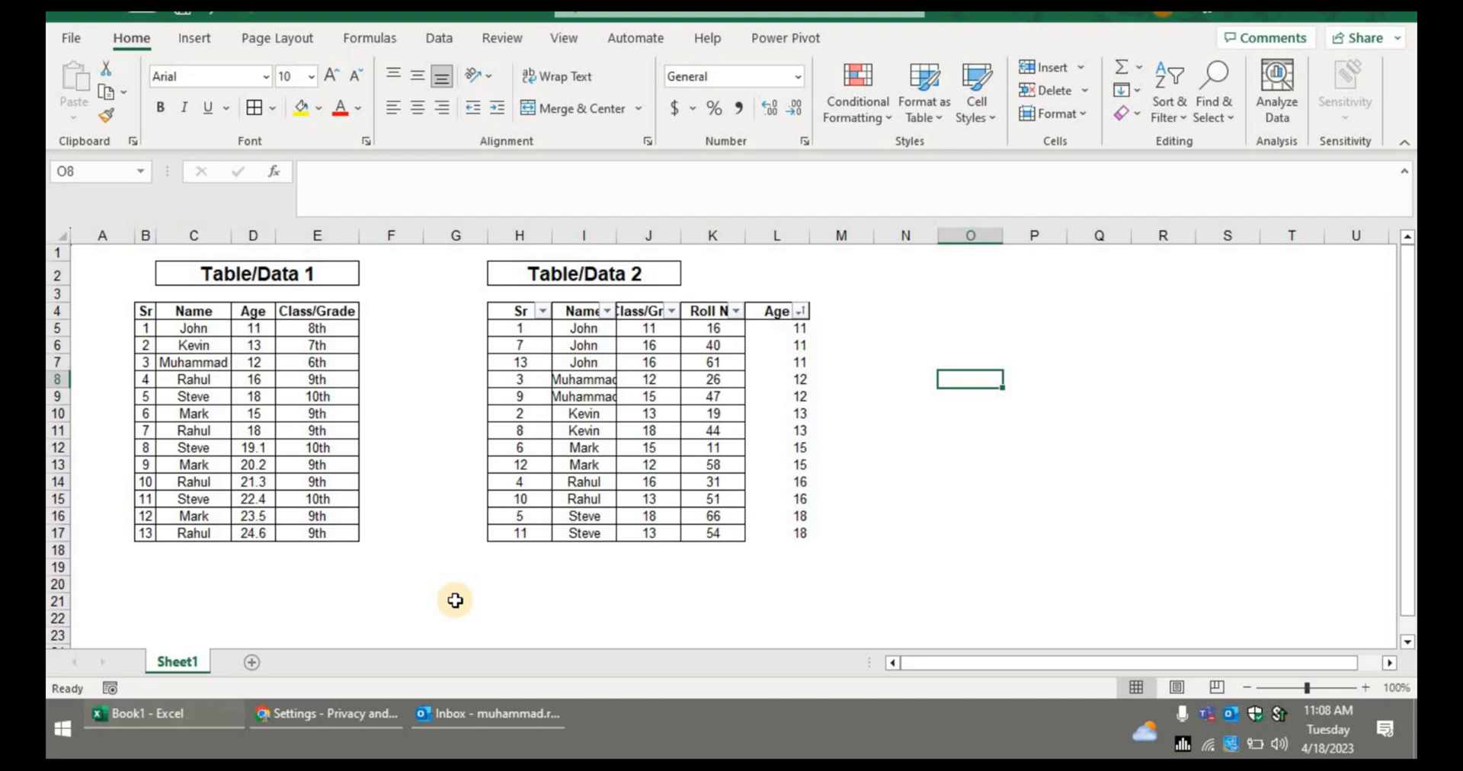
Step: Type 'Like & Subscri' into the blank cell beside Table 2
type("L")
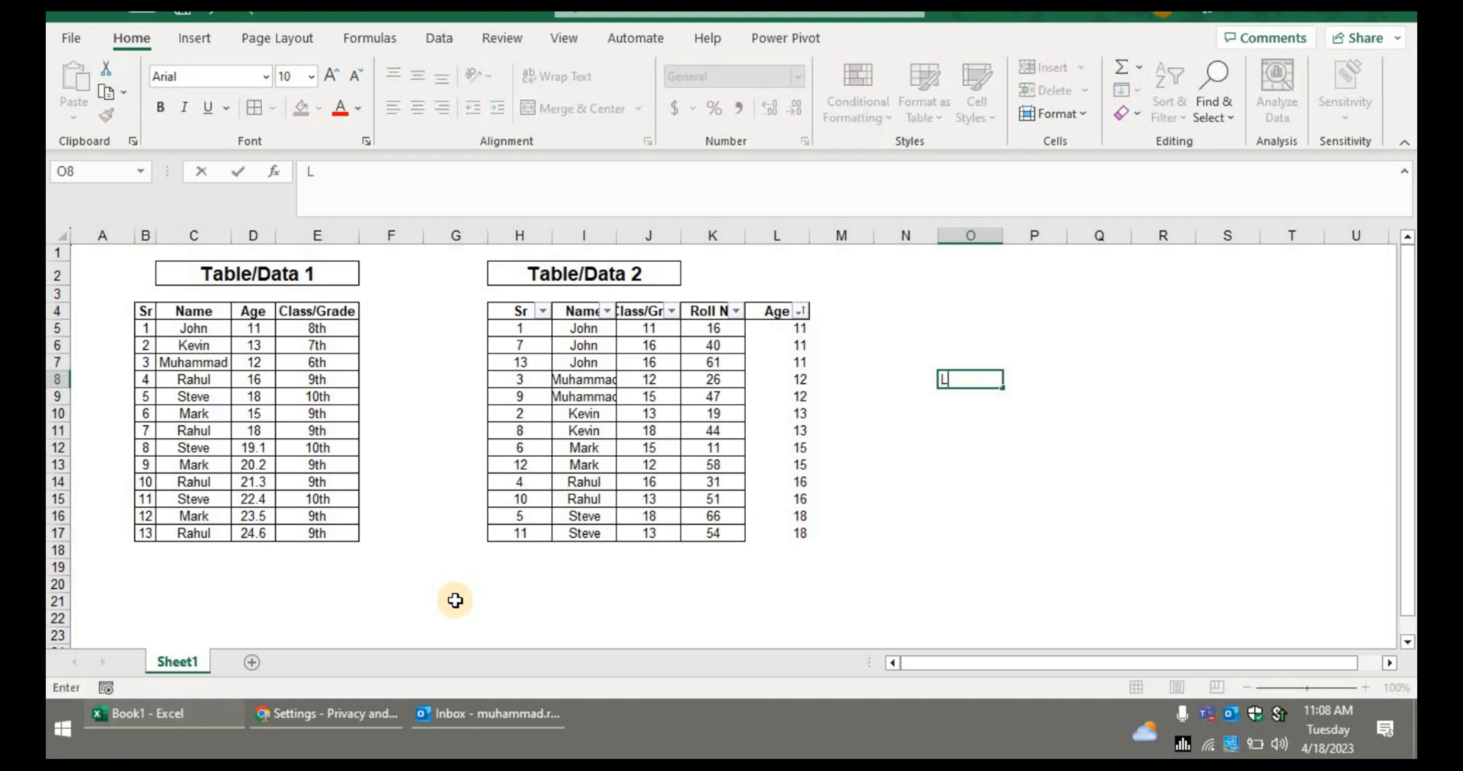
type("ike")
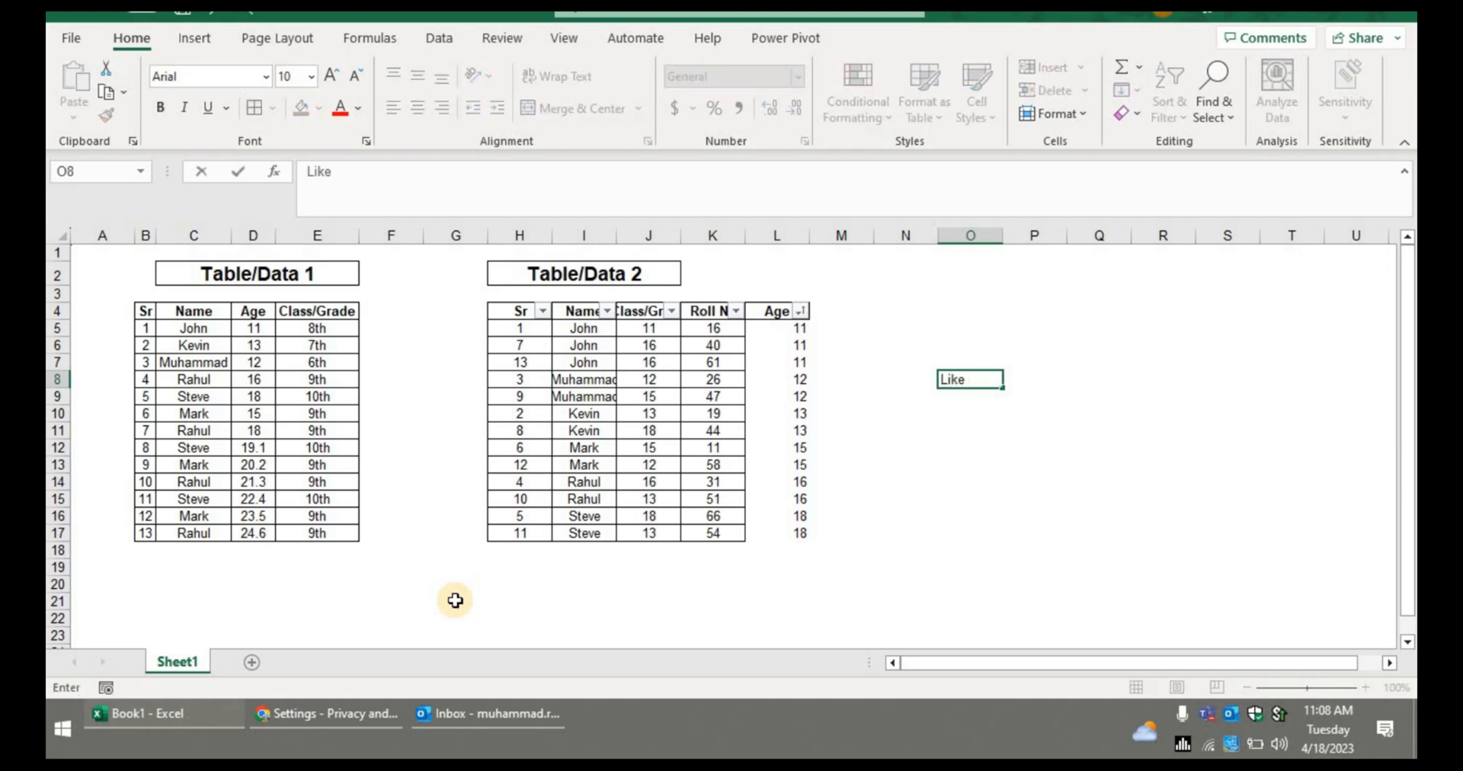
type("& Subscri")
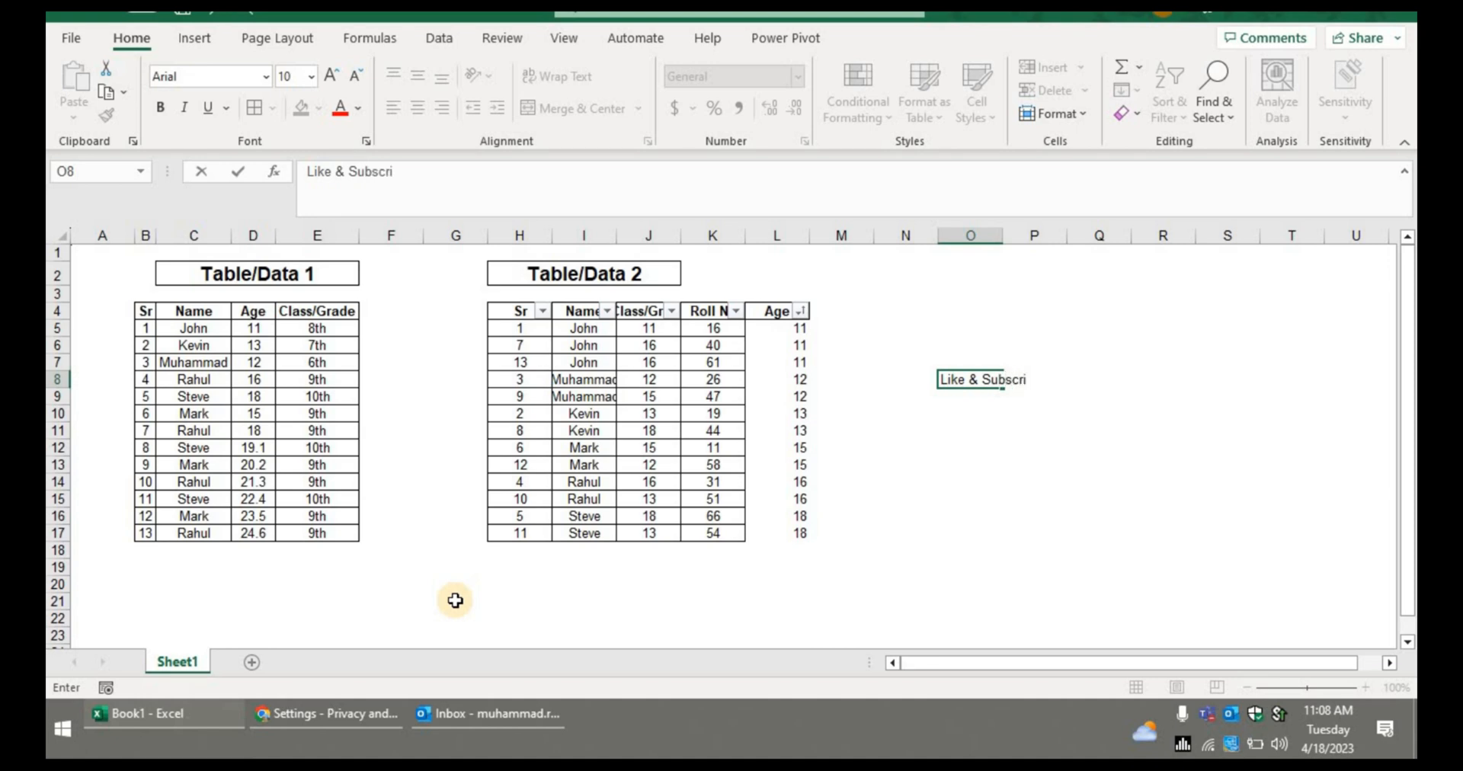